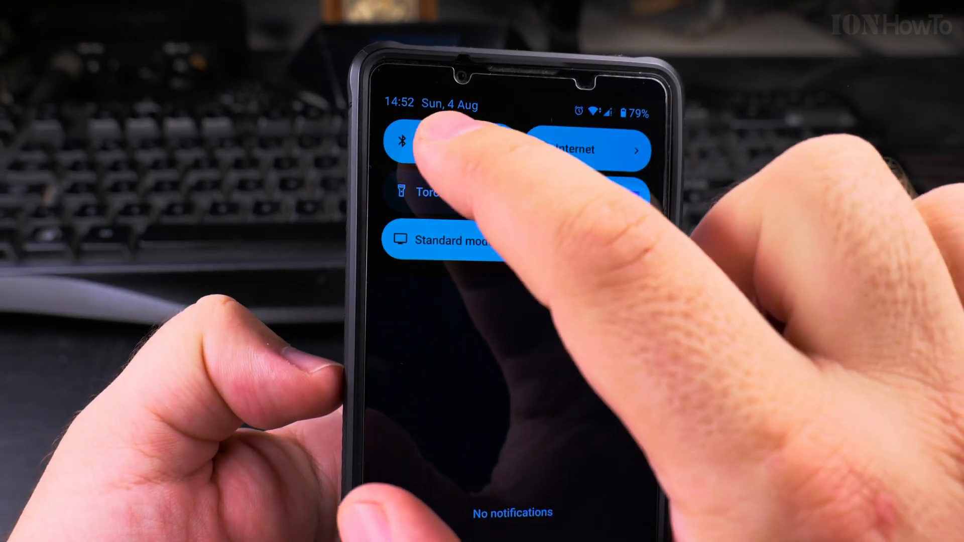
- Open the Bluetooth Device connection page and scroll down to the saved devices list
{"action": "left_click", "coordinate": [409, 151]}
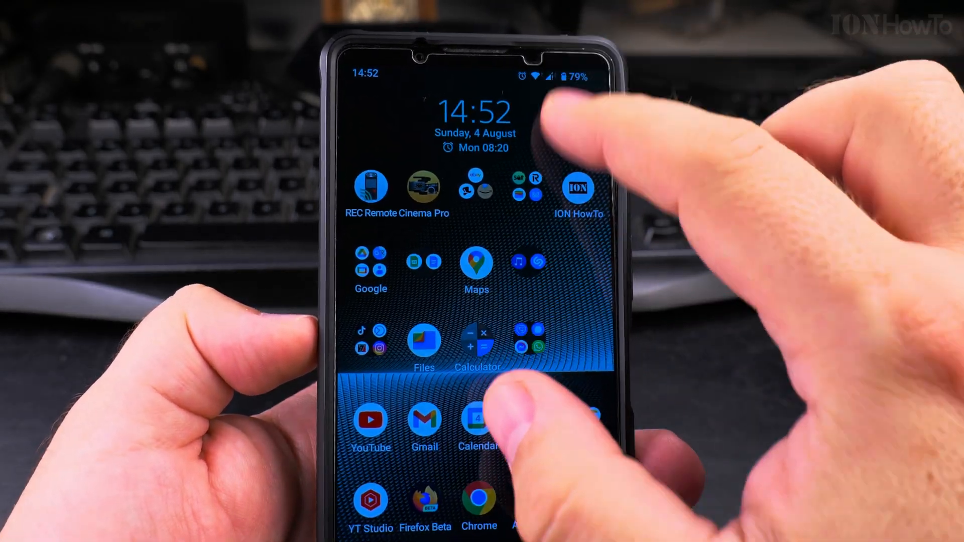
{"action": "scroll", "scroll_direction": "down", "scroll_amount": 3}
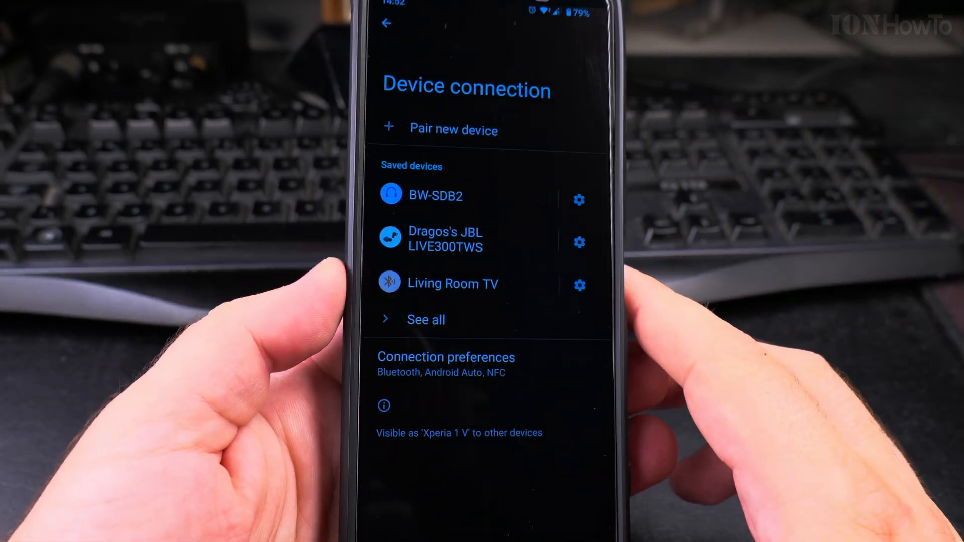
{"action": "left_click", "coordinate": [386, 23]}
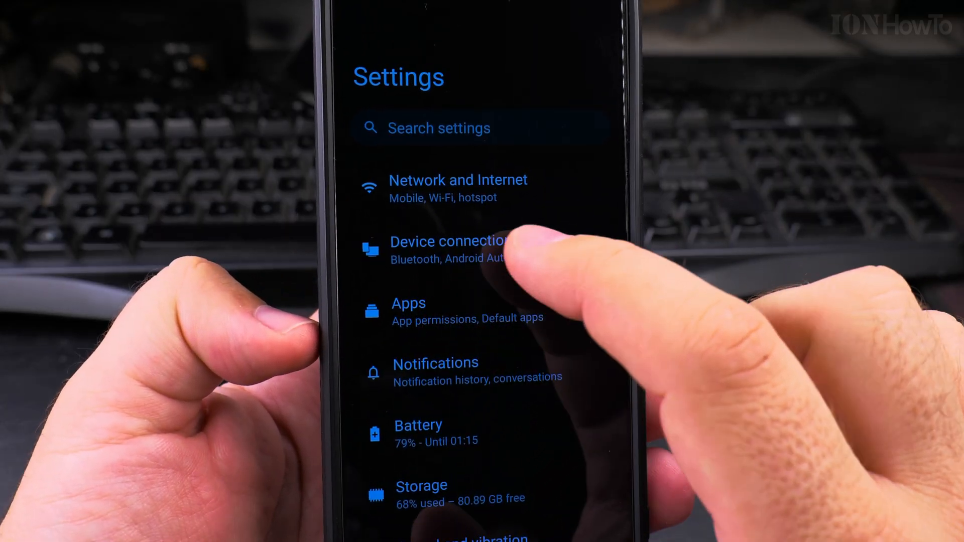
{"action": "left_click", "coordinate": [449, 249]}
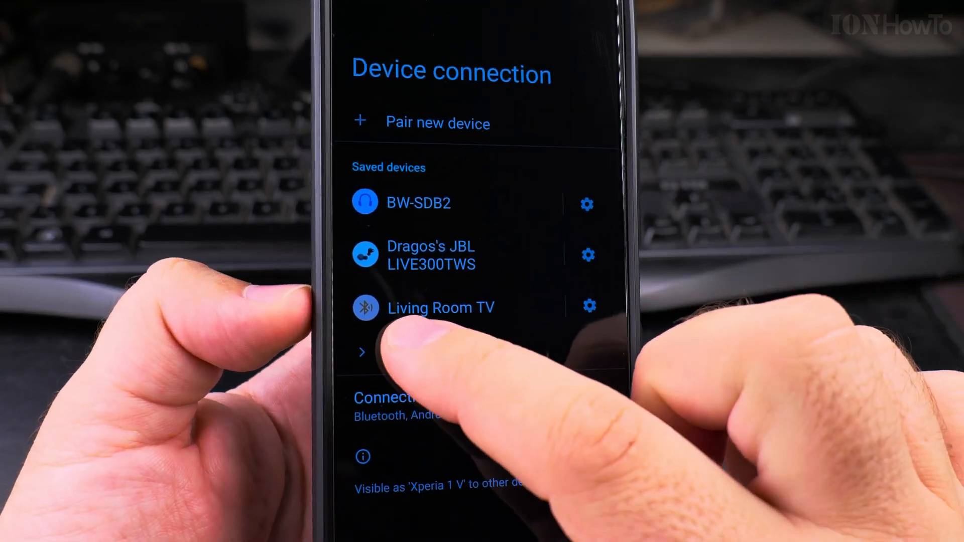
- Show all saved devices and open the GO VIRAL keyboard's Device details page
{"action": "left_click", "coordinate": [362, 351]}
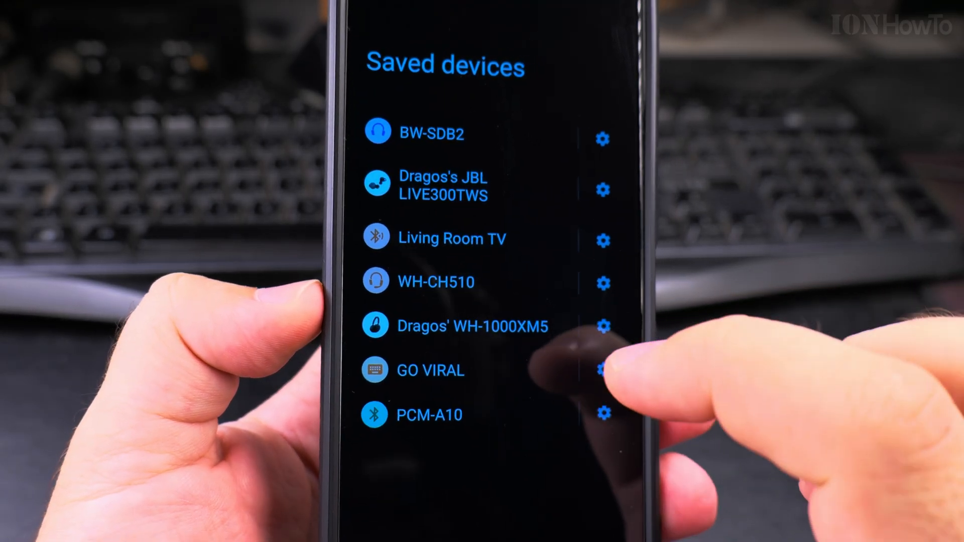
{"action": "left_click", "coordinate": [428, 371]}
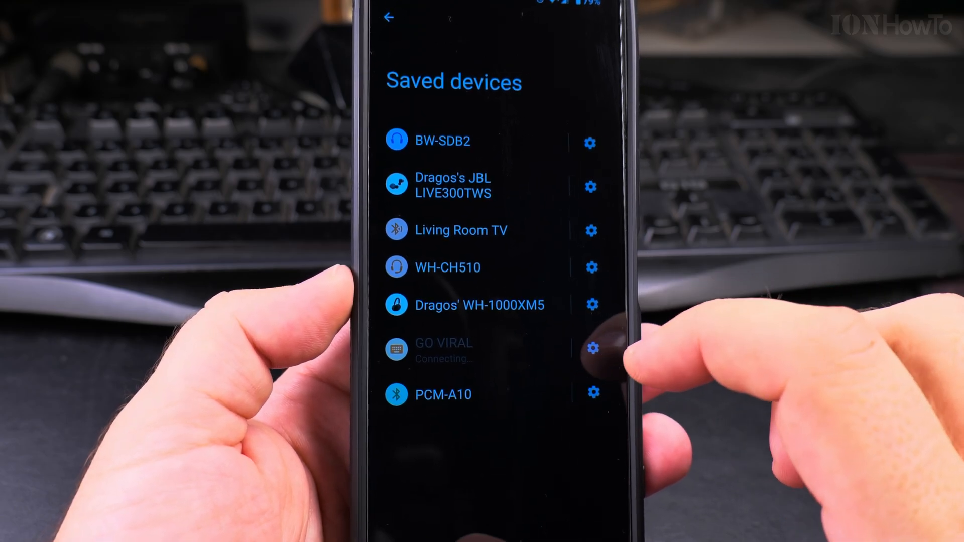
{"action": "left_click", "coordinate": [591, 348]}
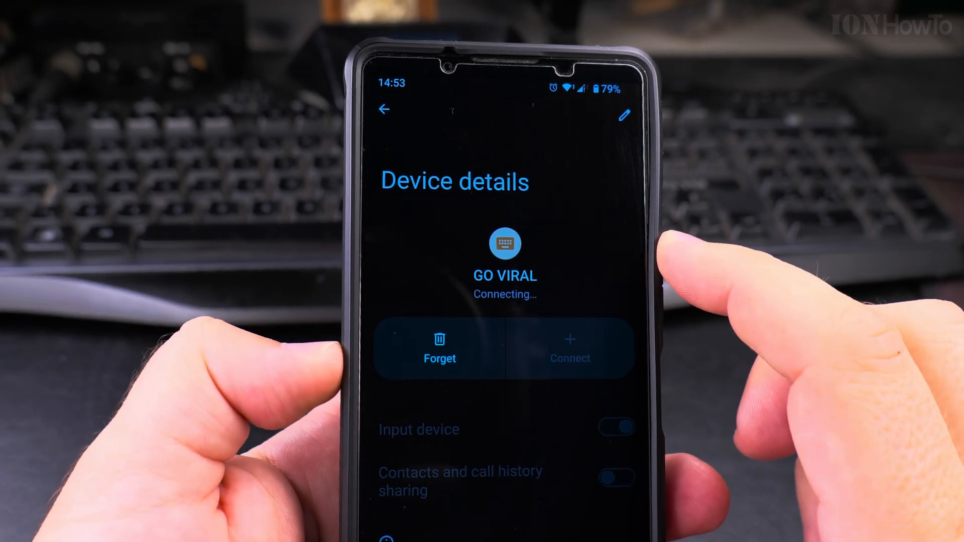
- Cancel the rename dialog unchanged, then forget GO VIRAL and confirm unpairing
{"action": "left_click", "coordinate": [626, 116]}
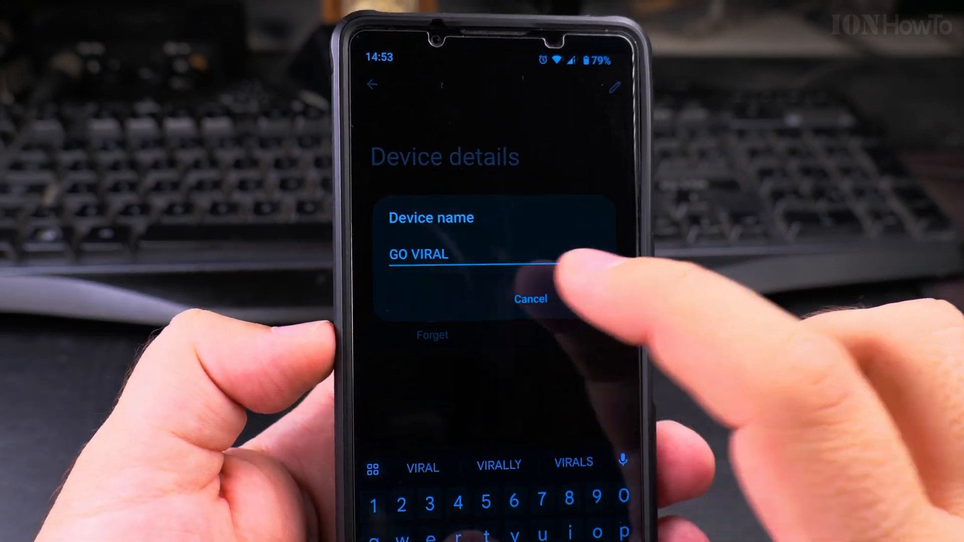
{"action": "left_click", "coordinate": [530, 299]}
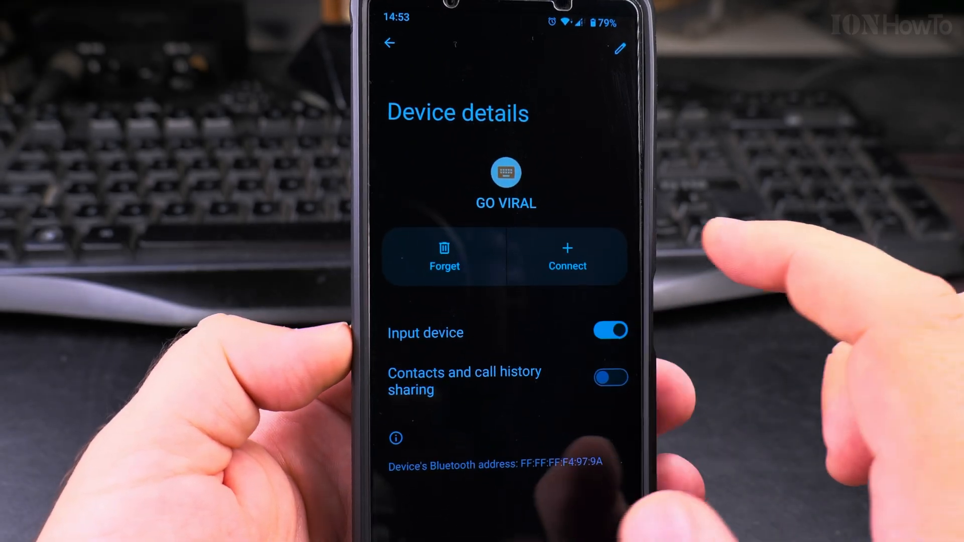
{"action": "left_click", "coordinate": [444, 256]}
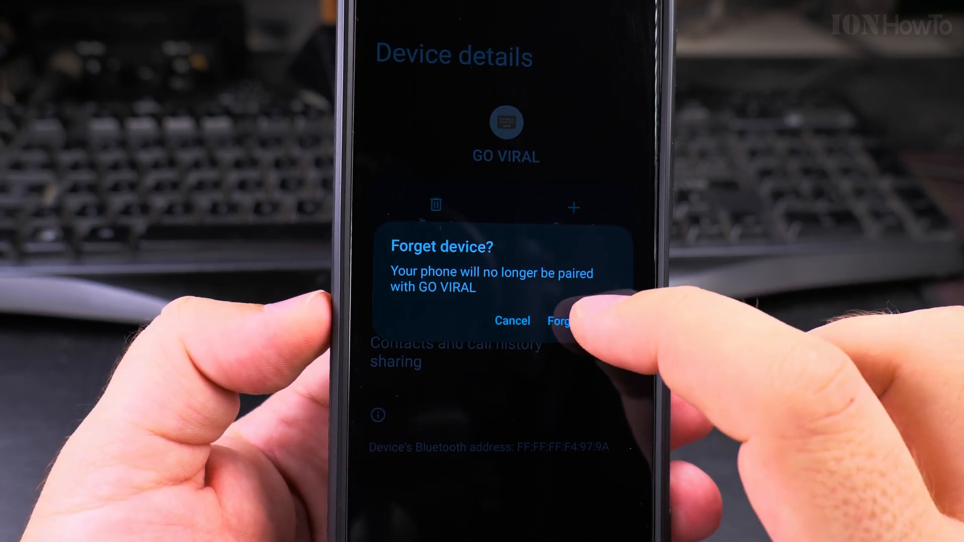
{"action": "left_click", "coordinate": [559, 320]}
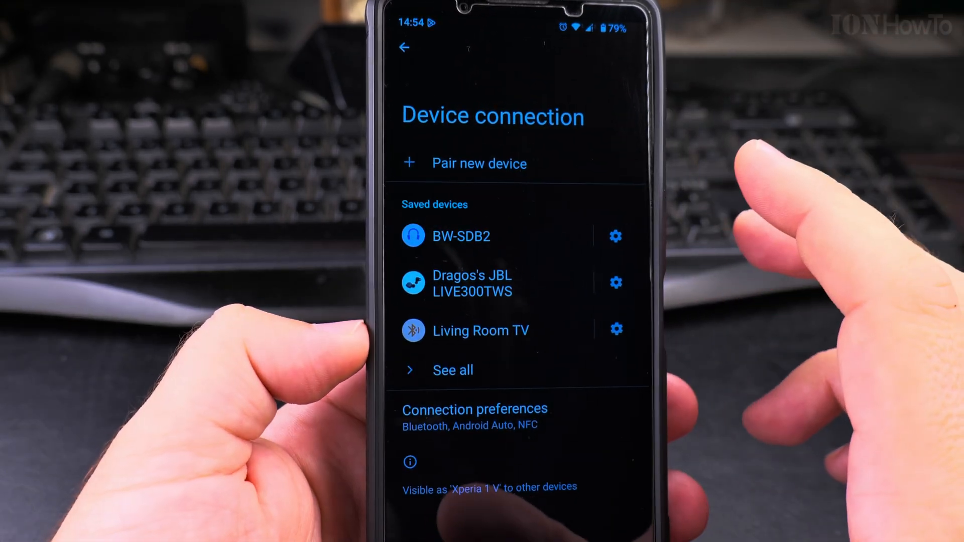
{"action": "left_click", "coordinate": [466, 162]}
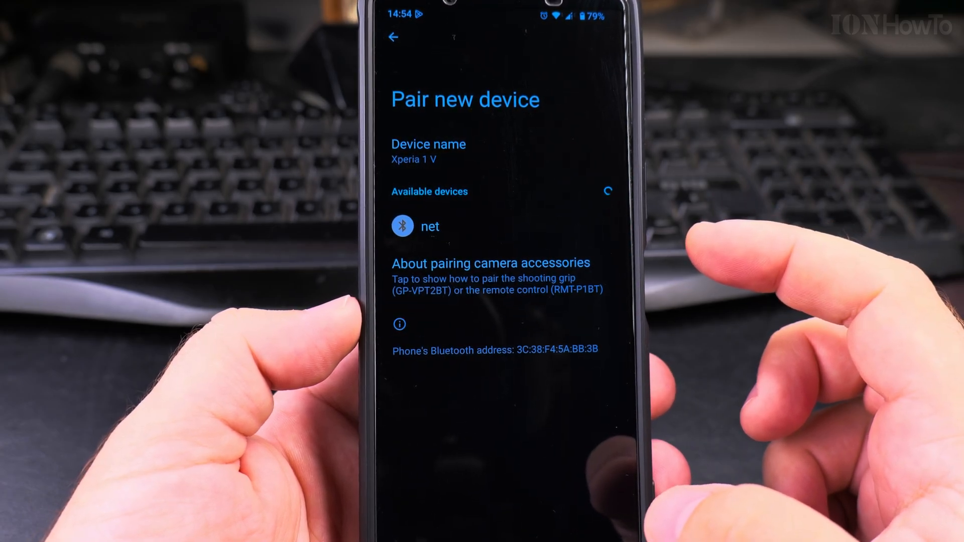
{"action": "left_click", "coordinate": [394, 39]}
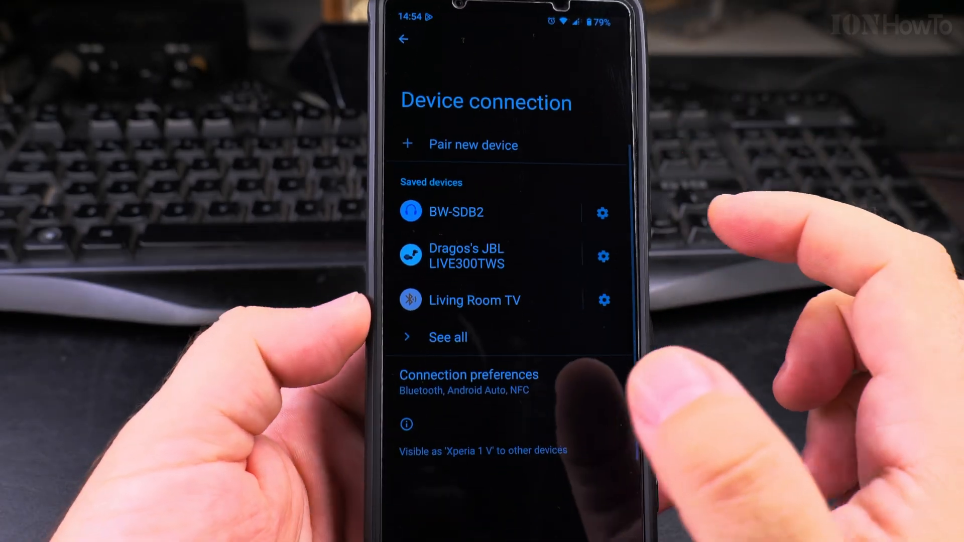